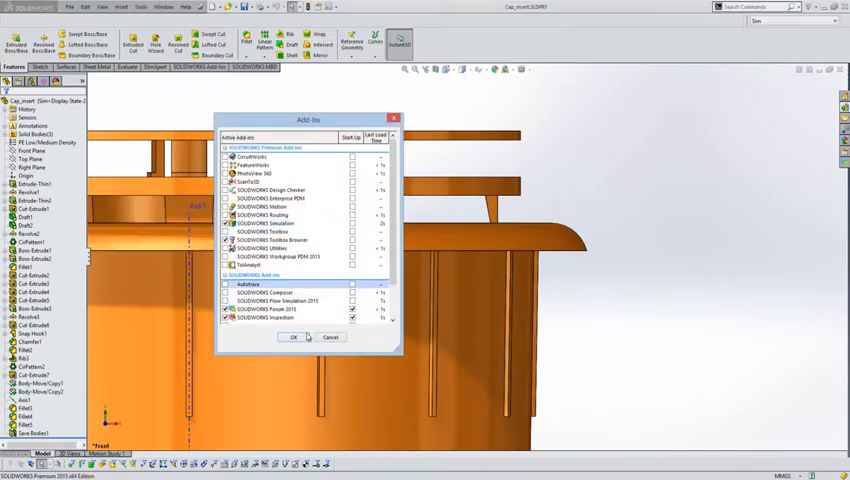
Confirm enabling the SOLIDWORKS Simulation add-in to reach the Nonlinear 1 cap-insert study
{"action": "left_click", "coordinate": [294, 337]}
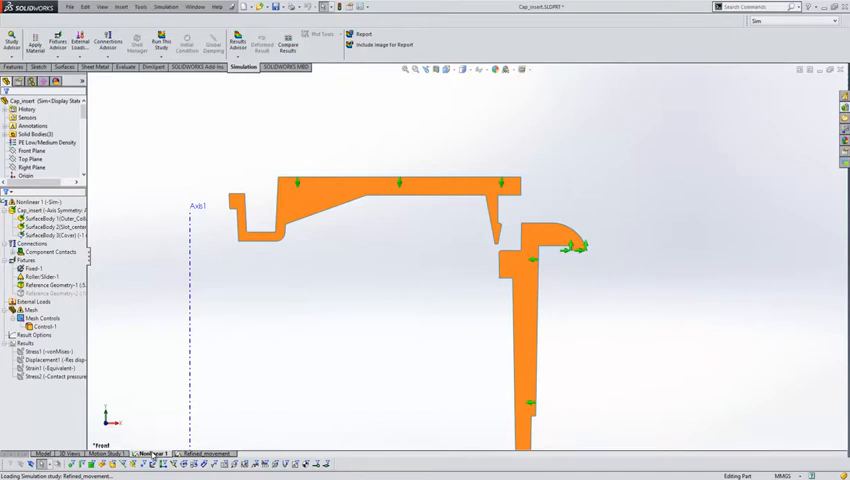
Run Nonlinear 1, continuing past the initial-contact warning without modifying the study
{"action": "left_click", "coordinate": [35, 335]}
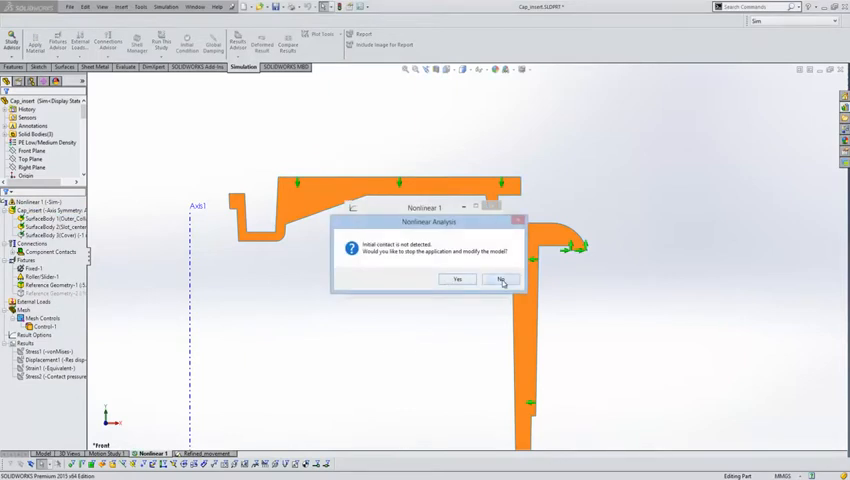
{"action": "left_click", "coordinate": [500, 278]}
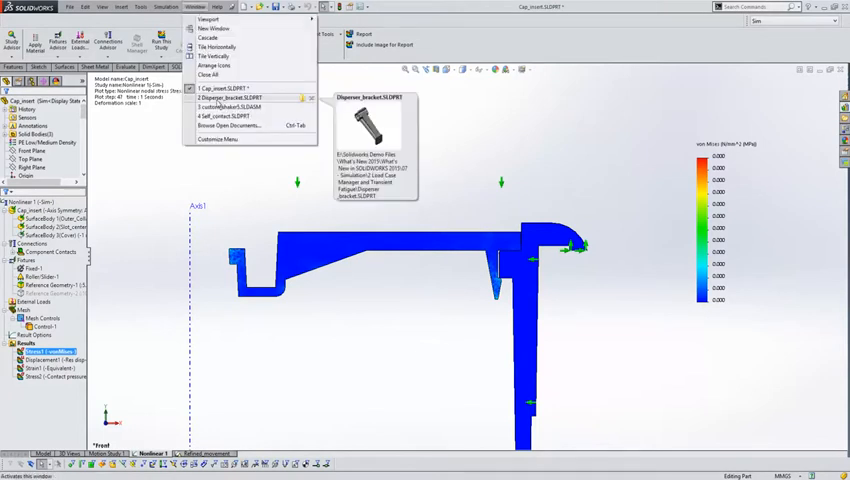
Switch to Dispenser_bracket.SLDPRT and open its Load Case Manager study
{"action": "left_click", "coordinate": [234, 98]}
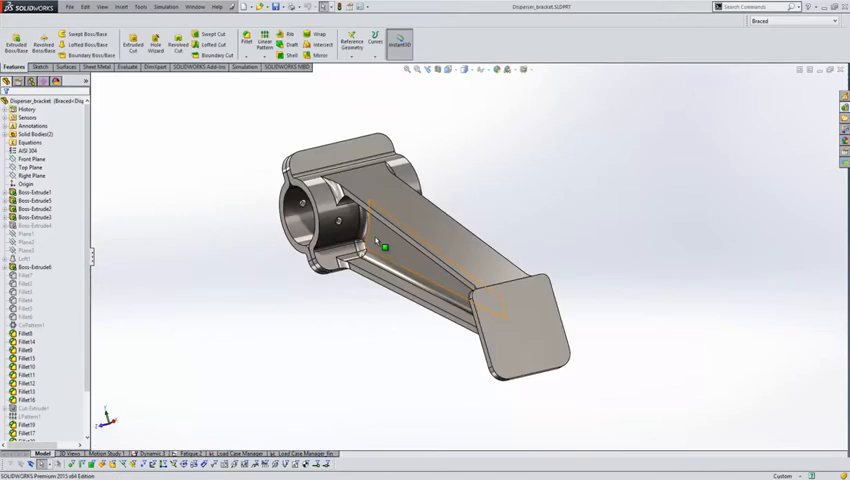
{"action": "mouse_move", "coordinate": [384, 246]}
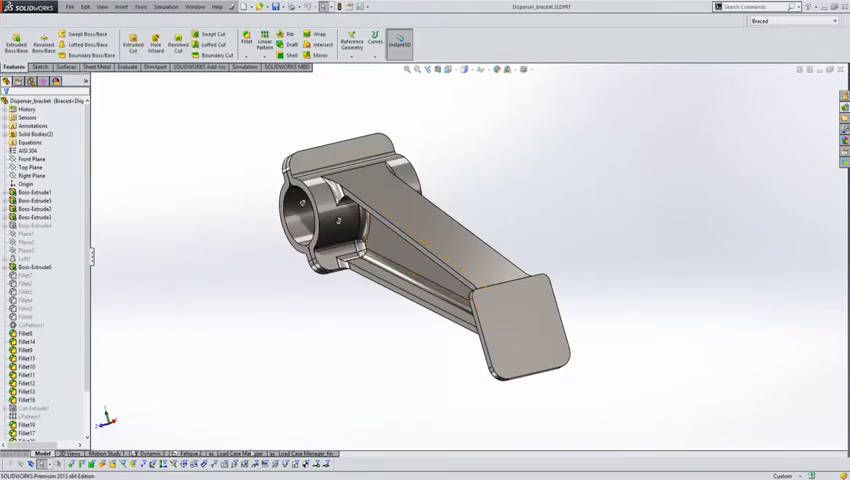
{"action": "left_click", "coordinate": [243, 67]}
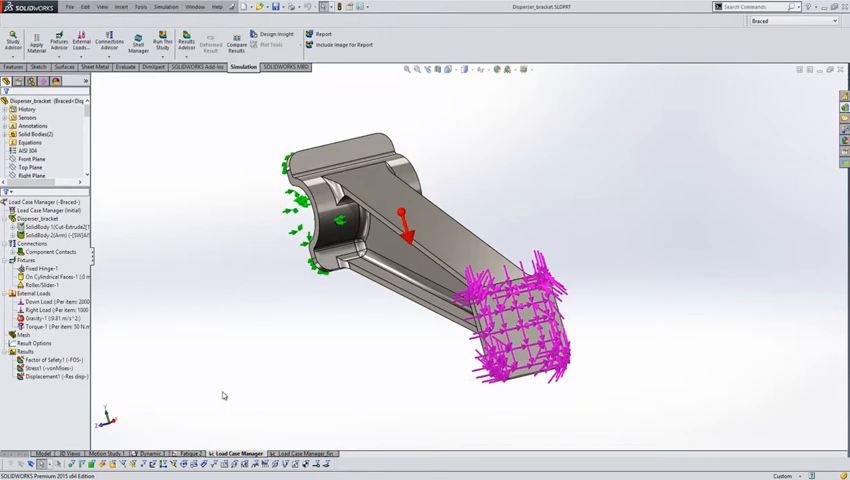
{"action": "mouse_move", "coordinate": [135, 318]}
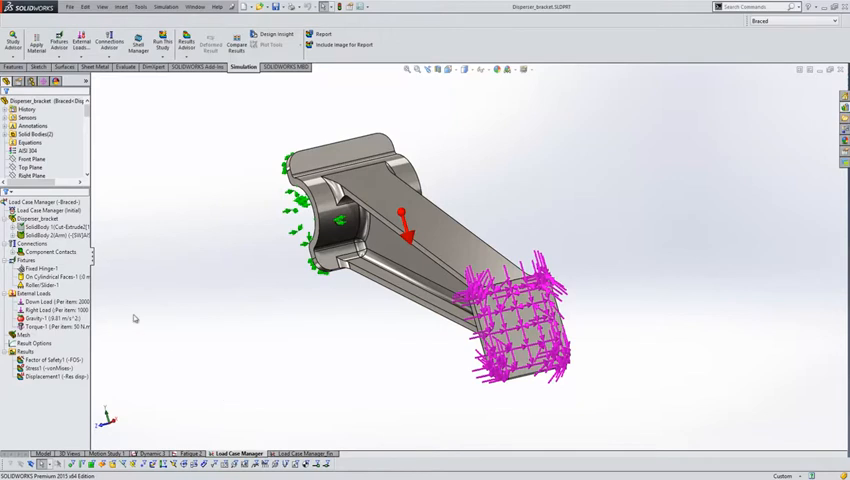
Open the Load Case View from the Load Case Manager right-click menu
{"action": "right_click", "coordinate": [40, 210]}
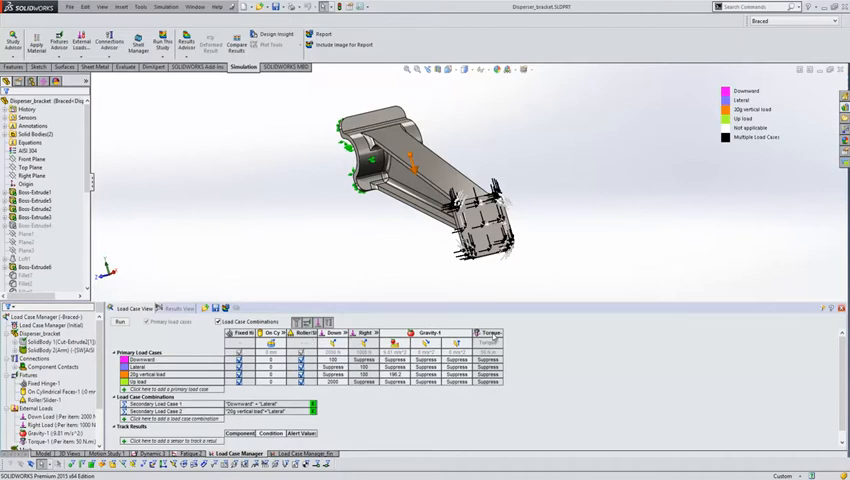
{"action": "mouse_move", "coordinate": [514, 386]}
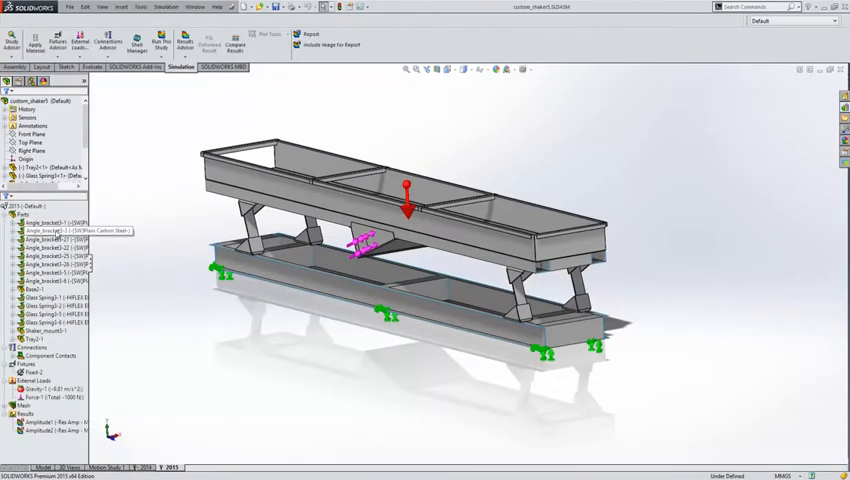
Open Shell Manager for the shaker parts and scroll through the shell table
{"action": "right_click", "coordinate": [40, 221]}
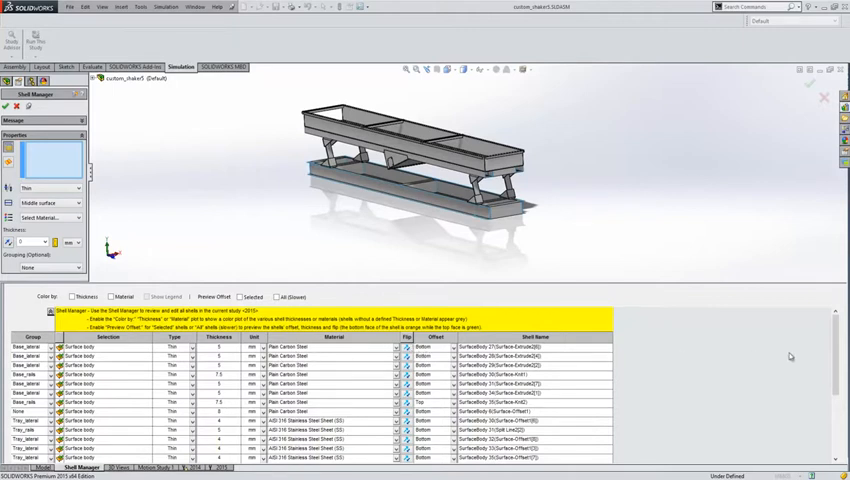
{"action": "scroll", "scroll_direction": "down", "scroll_amount": 3}
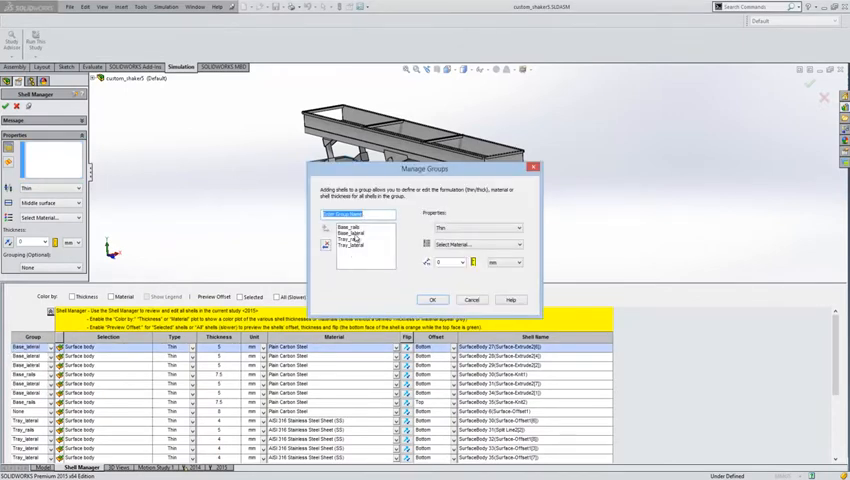
Give the Base_rails group Alloy Steel material at 7 mm thickness
{"action": "left_click", "coordinate": [345, 228]}
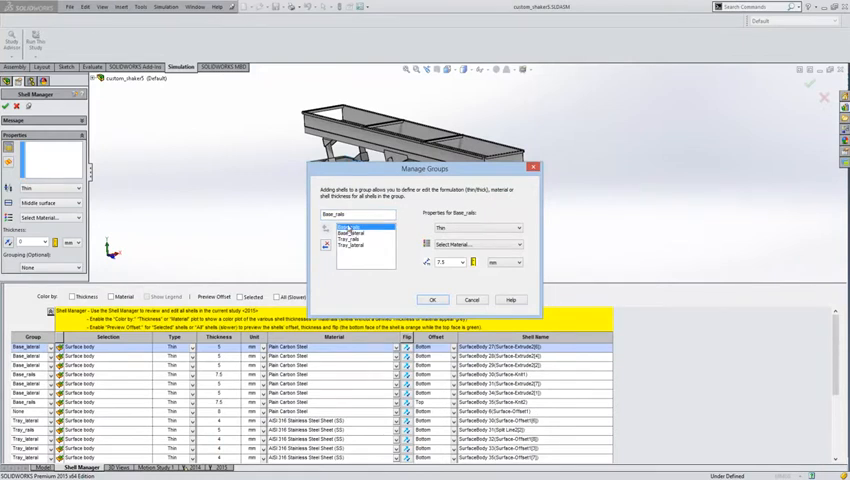
{"action": "left_click", "coordinate": [360, 214]}
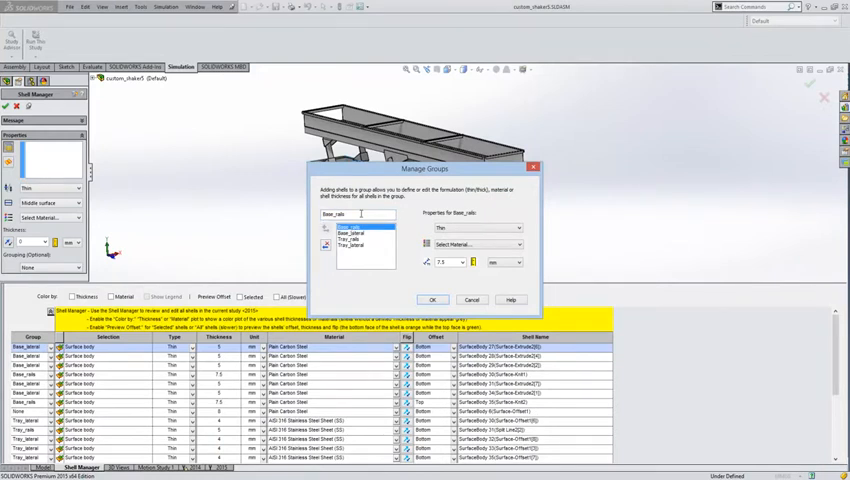
{"action": "left_click", "coordinate": [355, 232]}
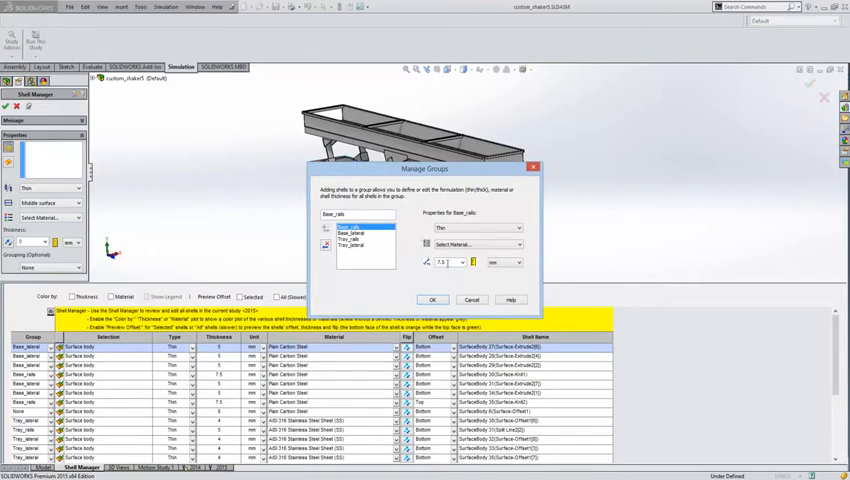
{"action": "triple_click", "coordinate": [438, 262]}
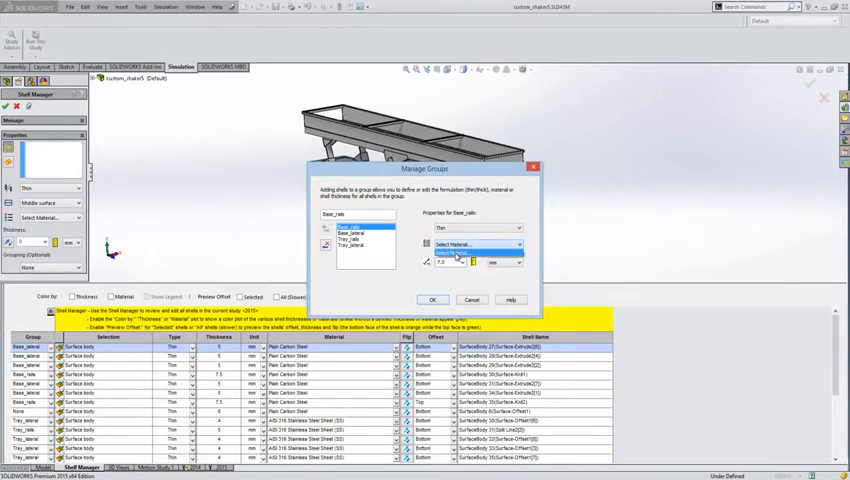
{"action": "left_click", "coordinate": [485, 244]}
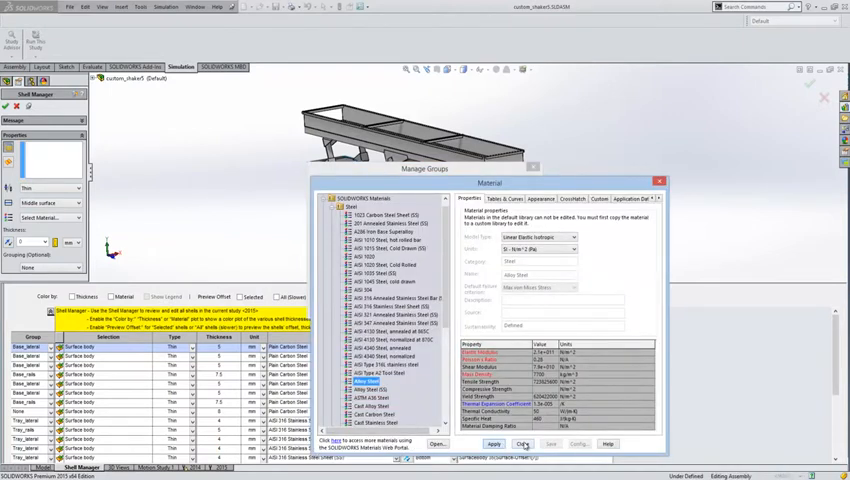
{"action": "left_click", "coordinate": [524, 444]}
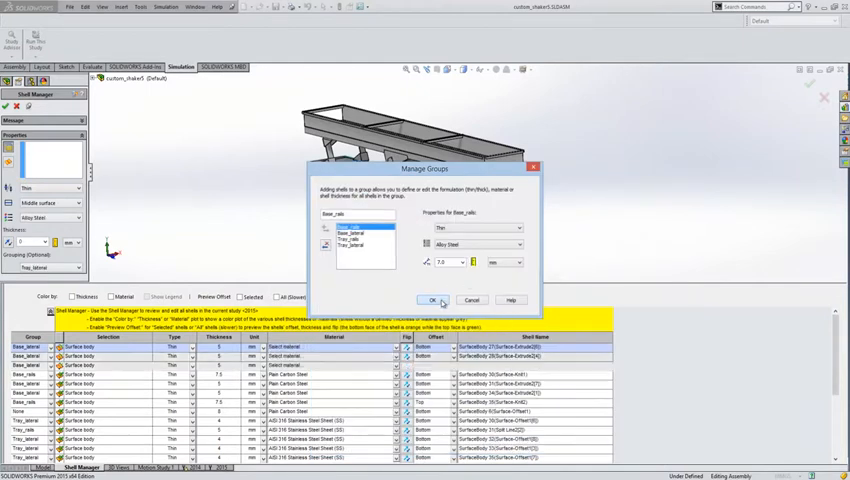
Confirm the Base_rails group and colour the shell list by thickness
{"action": "left_click", "coordinate": [431, 300]}
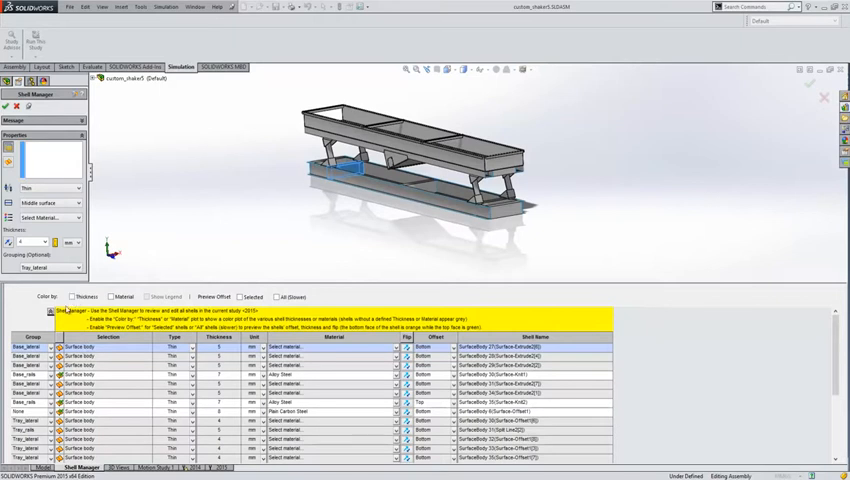
{"action": "left_click", "coordinate": [73, 296]}
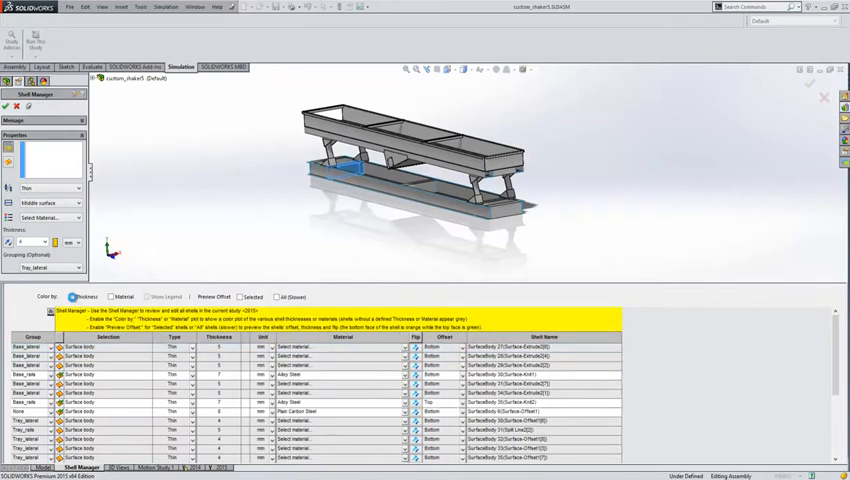
{"action": "left_click", "coordinate": [100, 297]}
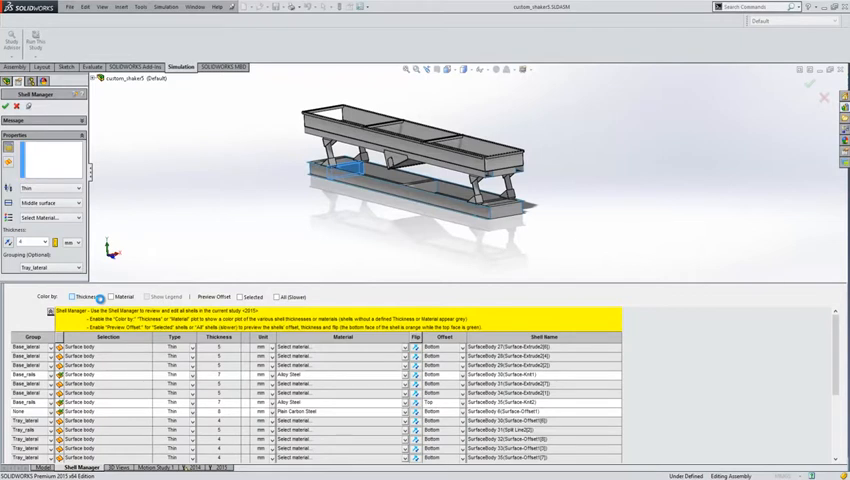
{"action": "left_click", "coordinate": [73, 297]}
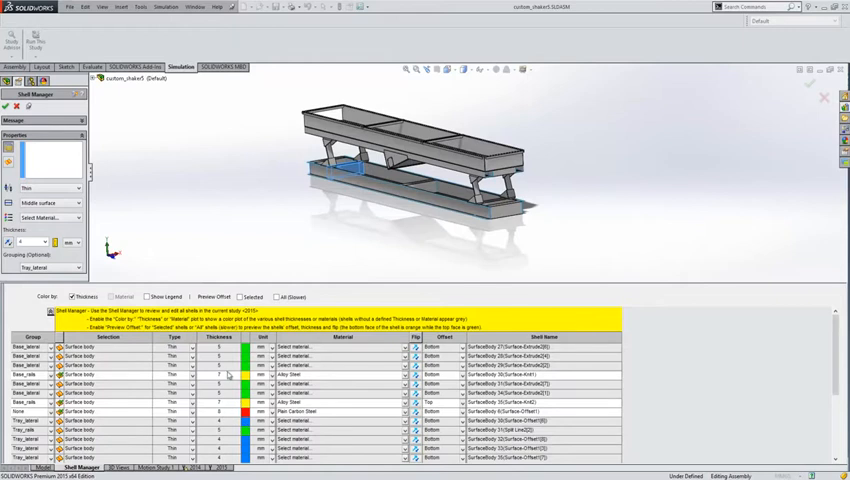
Turn on Preview Offset for all shell bodies (slower)
{"action": "left_click", "coordinate": [277, 296]}
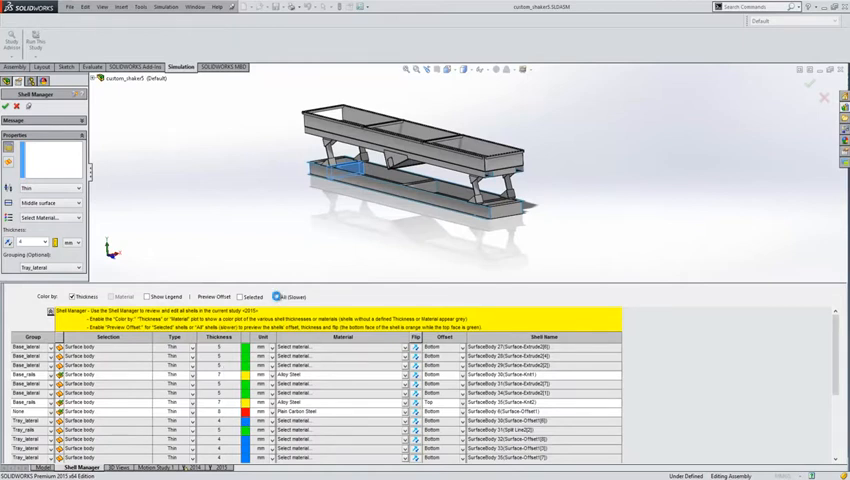
{"action": "left_click", "coordinate": [277, 297]}
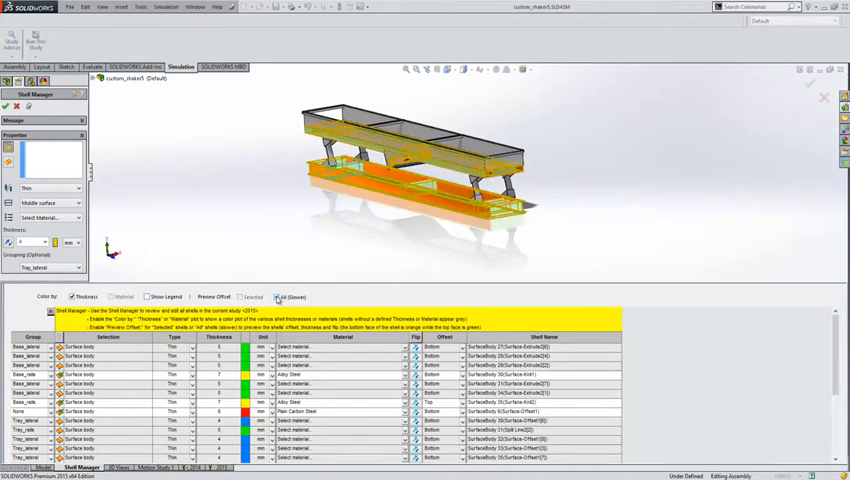
{"action": "left_click", "coordinate": [276, 297]}
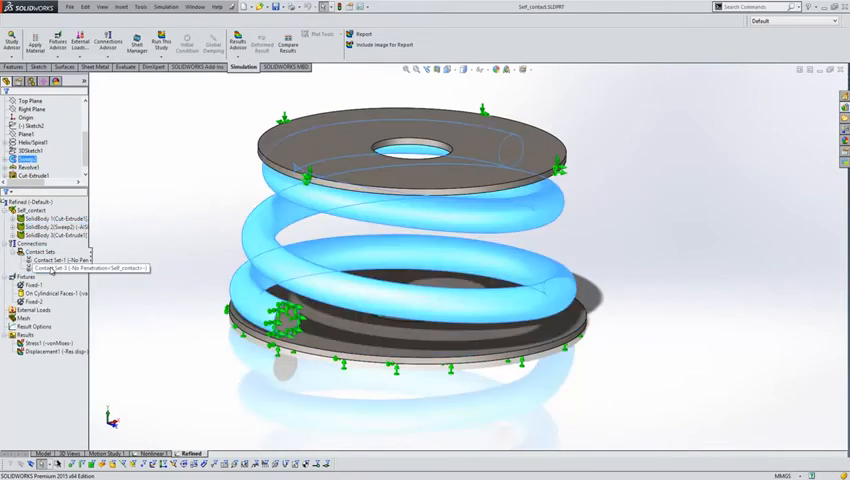
Review the self-contact set, then display the spring's Stress1 von Mises plot
{"action": "left_click", "coordinate": [42, 260]}
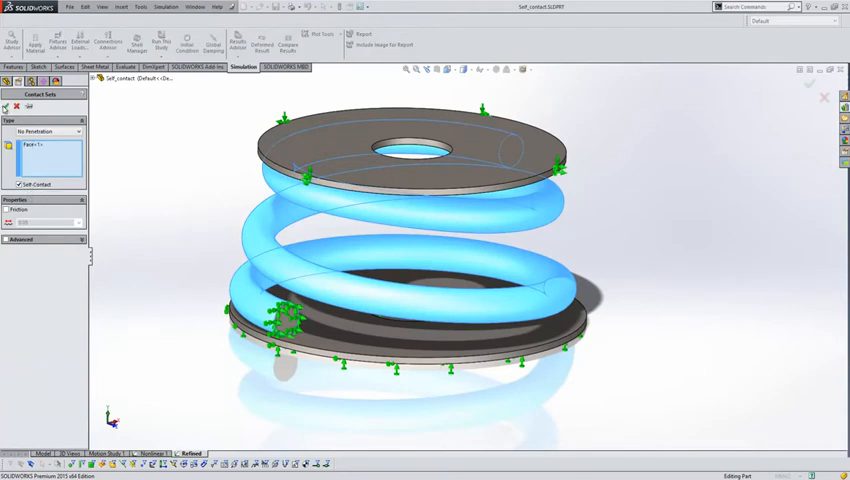
{"action": "right_click", "coordinate": [45, 352]}
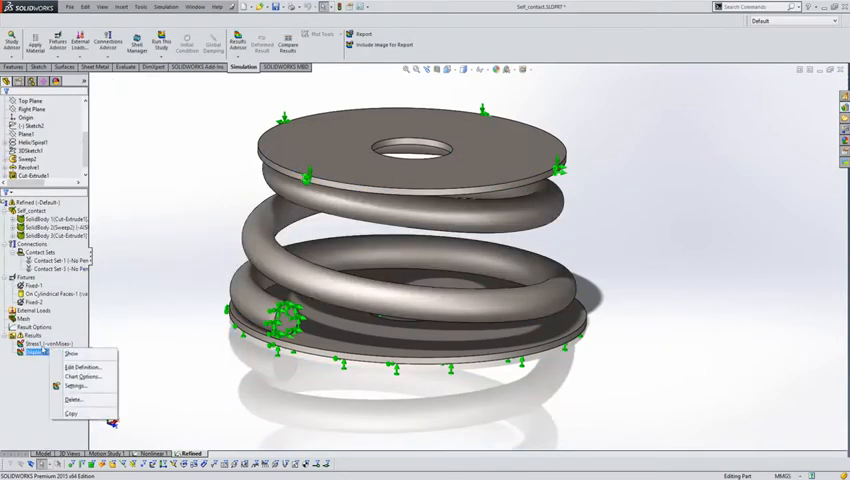
{"action": "left_click", "coordinate": [72, 353]}
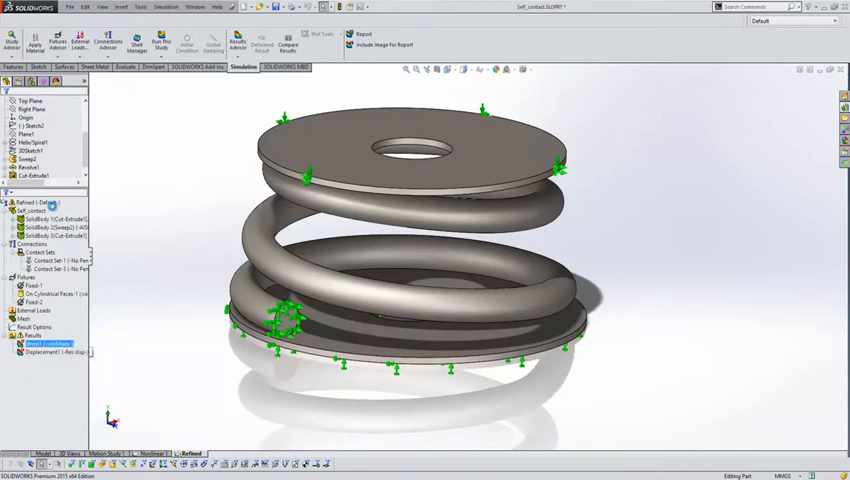
{"action": "left_click", "coordinate": [259, 40]}
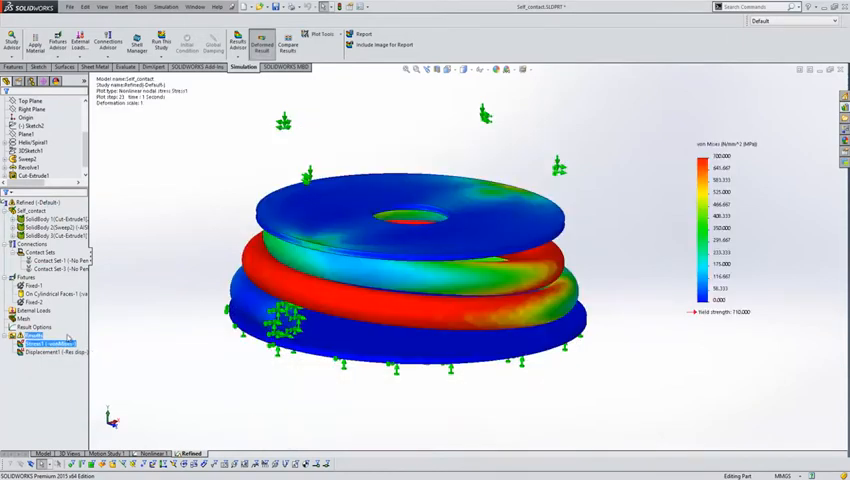